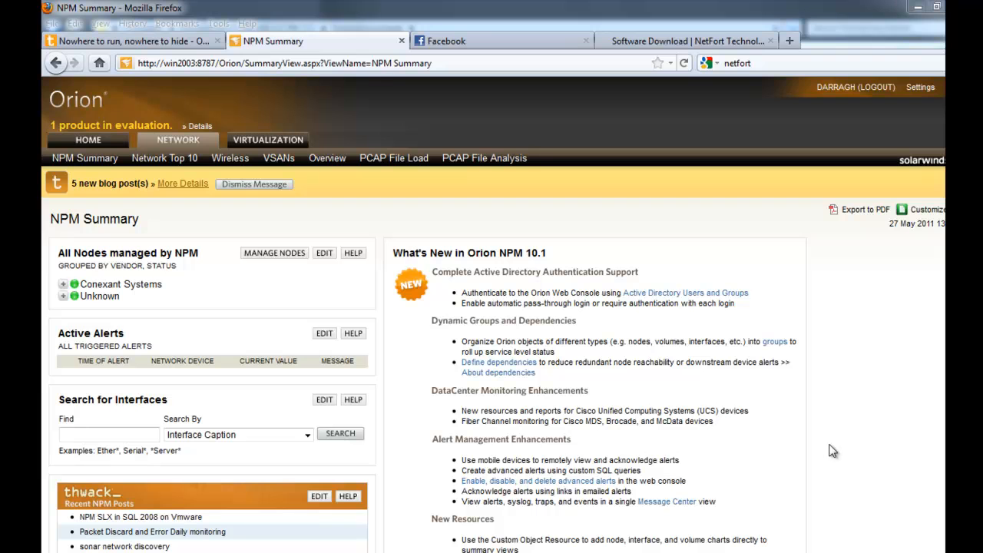
mouse_move(749, 439)
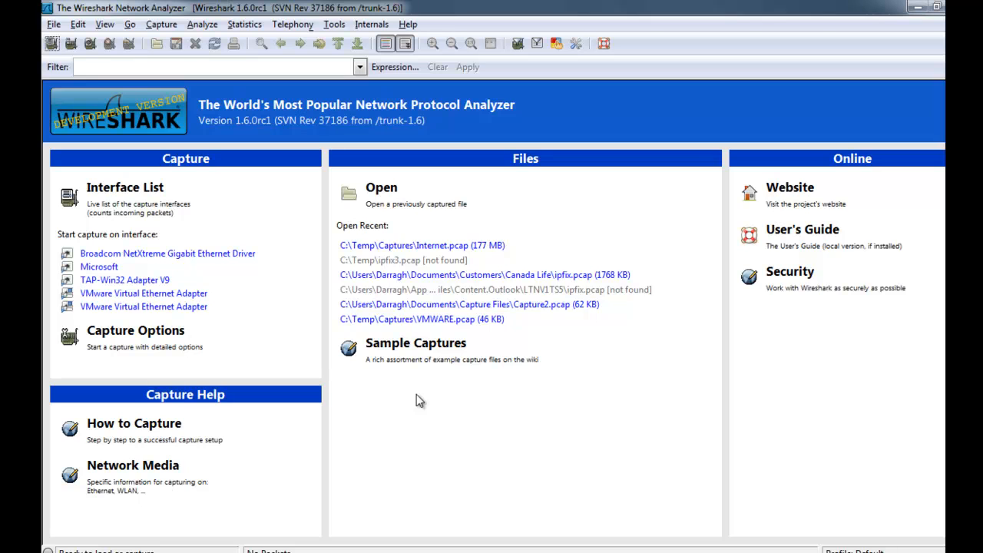
mouse_move(398, 394)
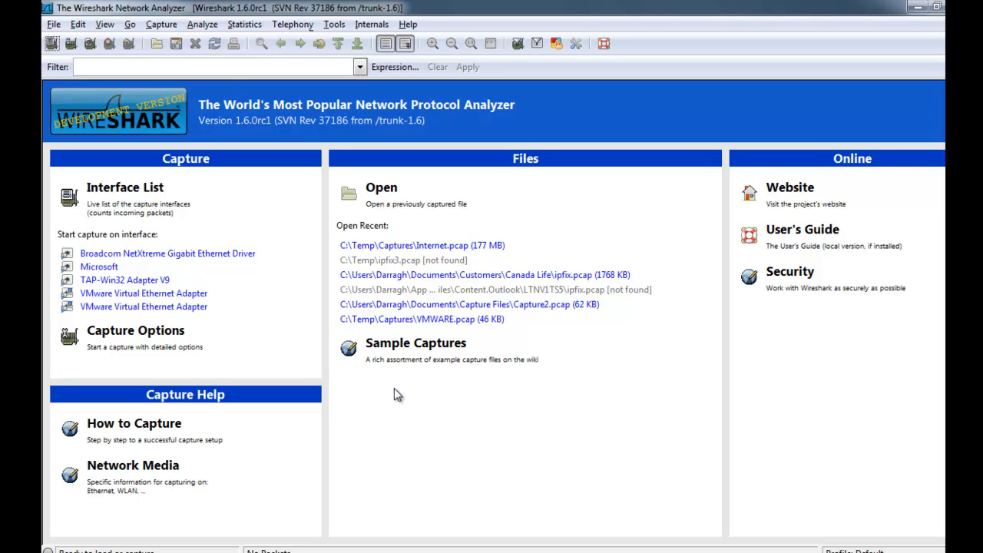
mouse_move(404, 387)
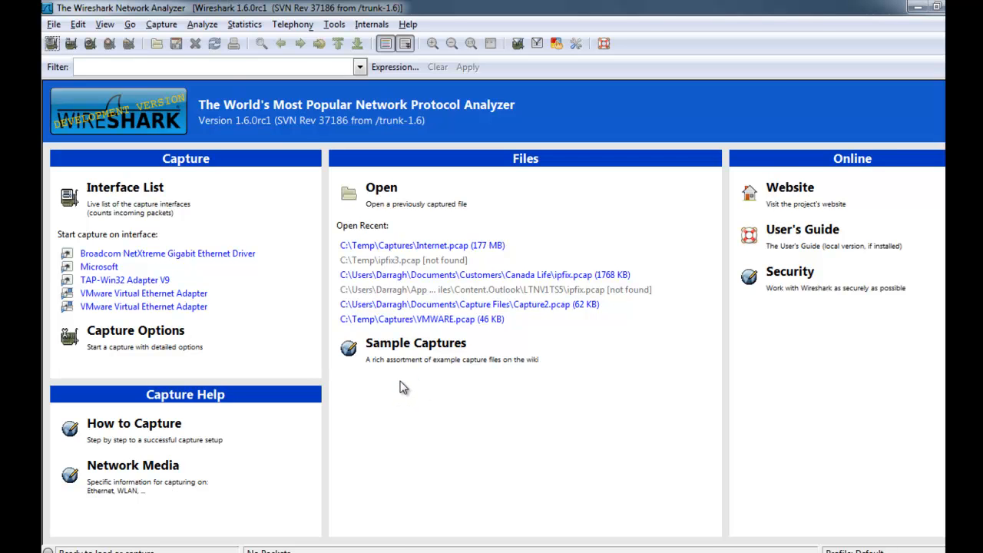
mouse_move(409, 394)
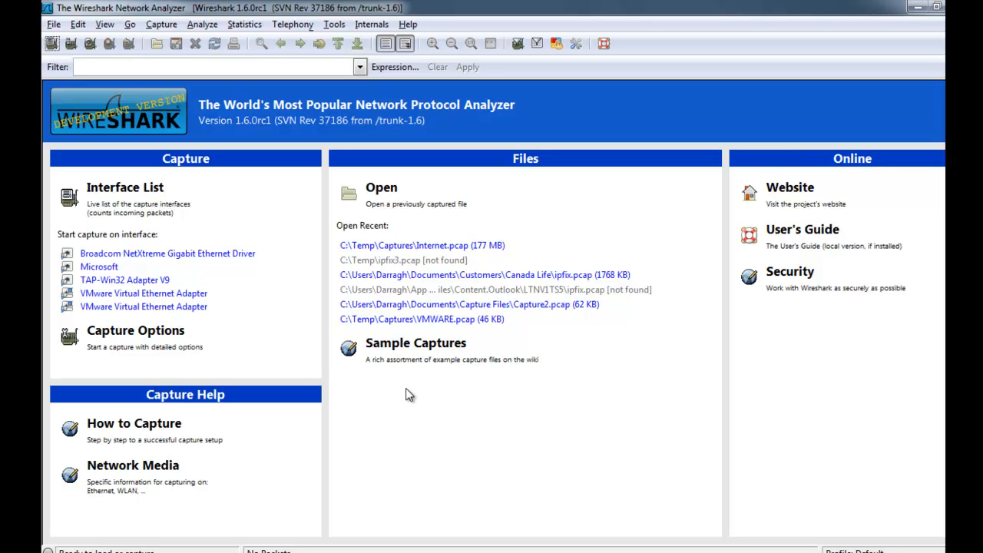
mouse_move(299, 279)
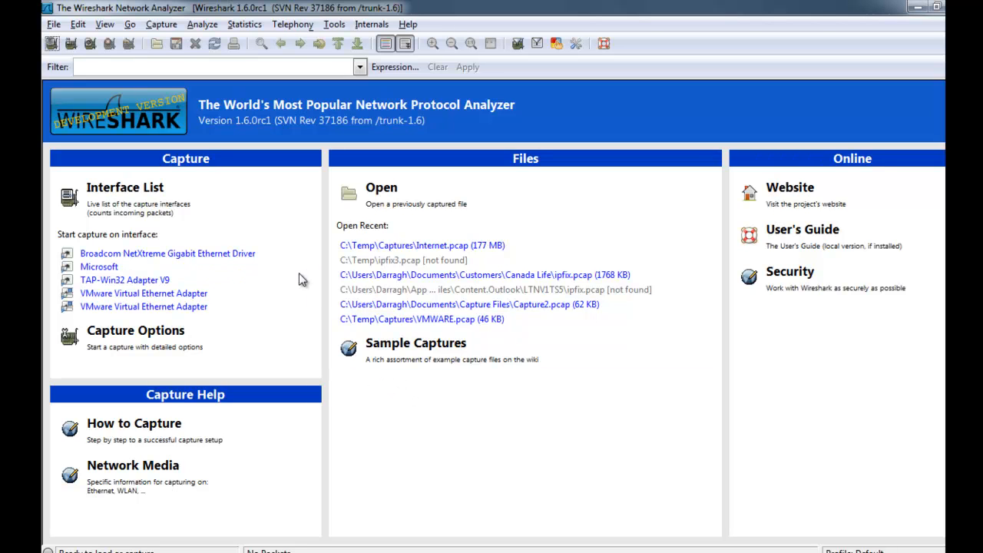
mouse_move(167, 23)
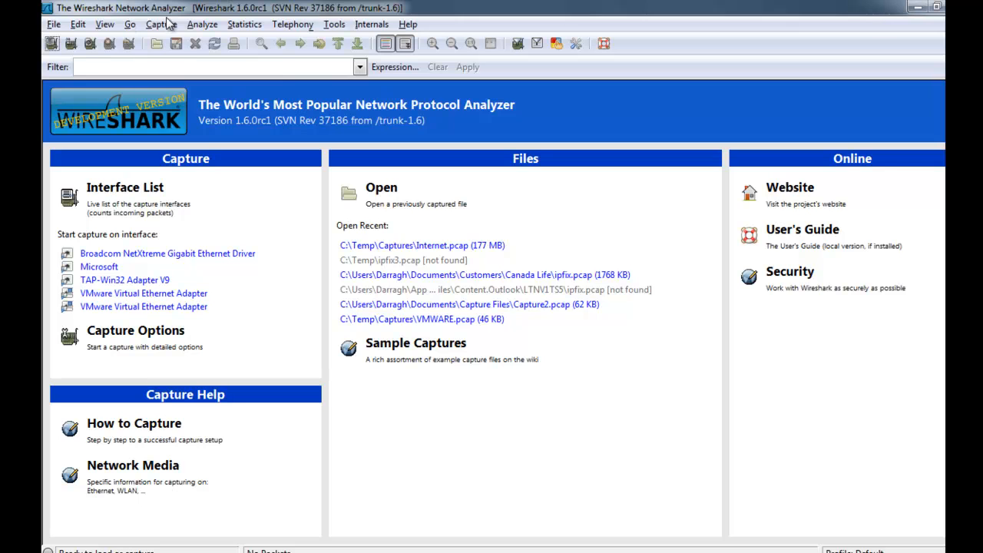
mouse_move(174, 44)
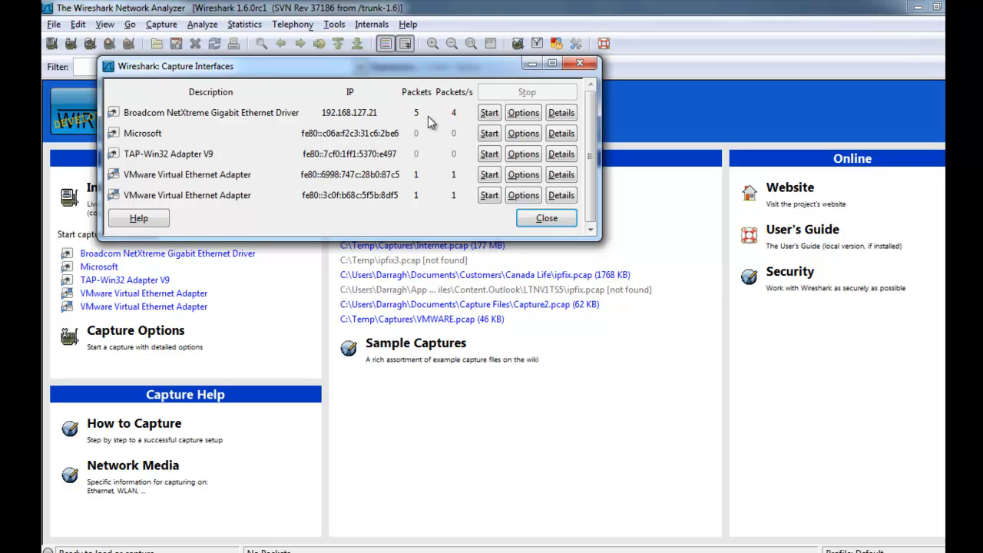
Step: Begin capturing packets on the Broadcom NetXtreme Gigabit Ethernet Driver interface
left_click(489, 112)
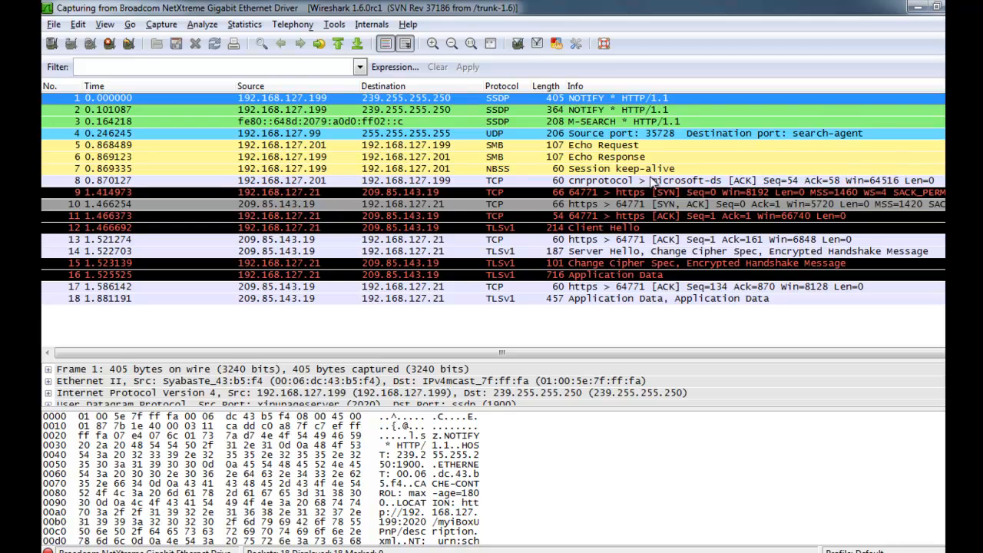
scroll("down", 3)
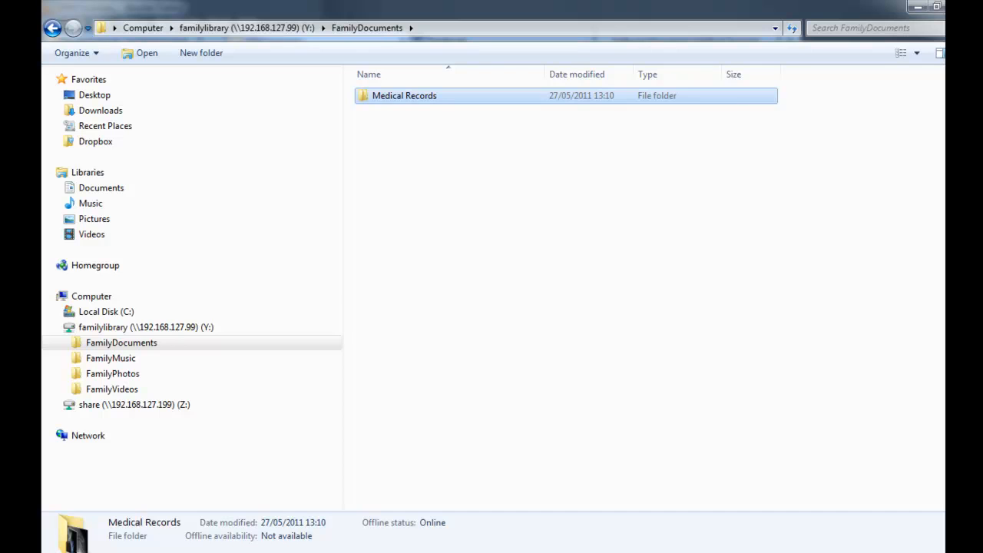
Step: Copy the Medical Records folder from Local Disk C: and paste it into FamilyDocuments
left_click(106, 311)
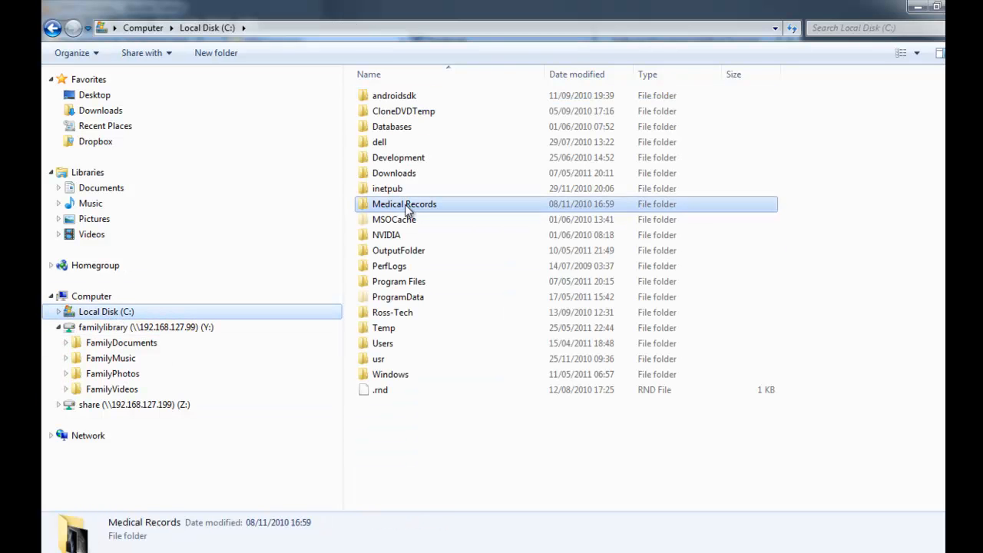
right_click(404, 204)
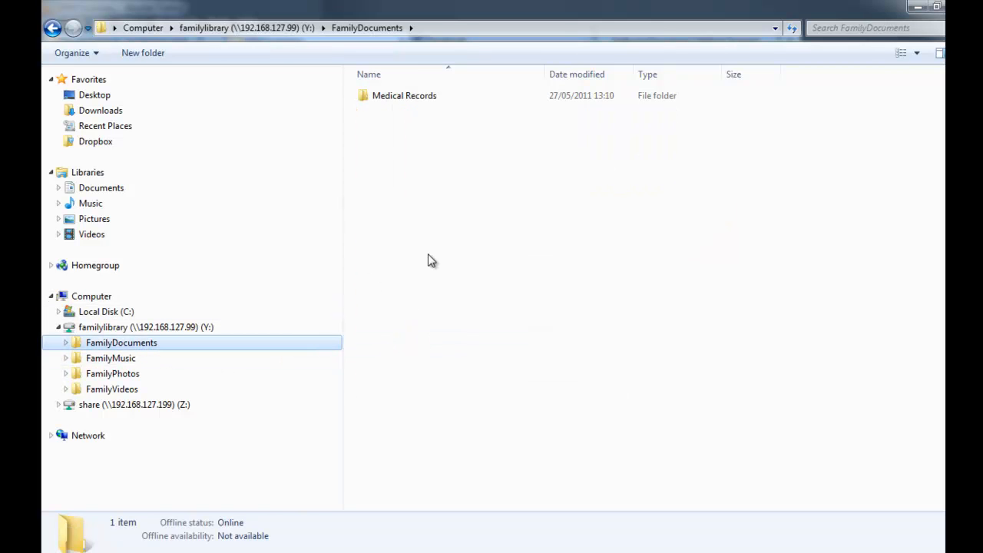
left_click(404, 96)
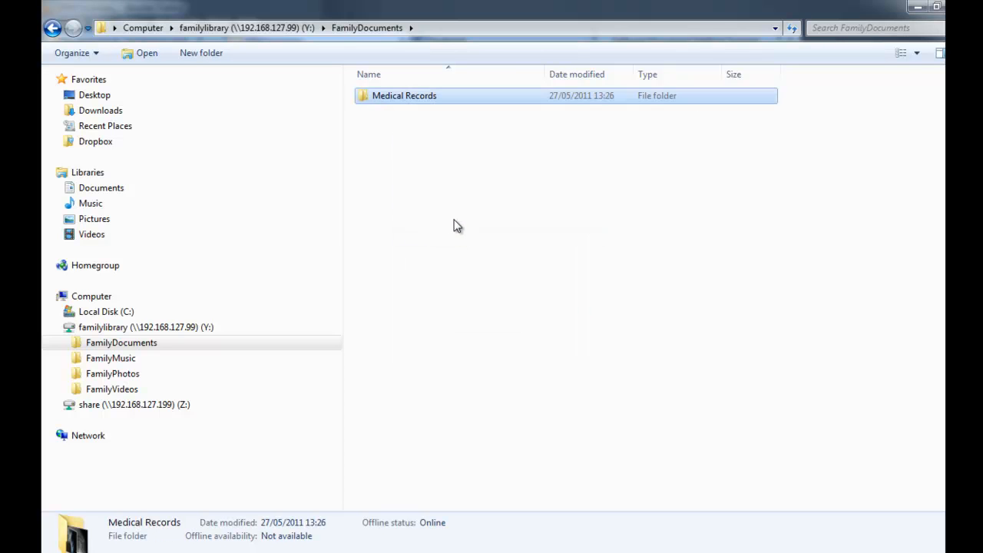
mouse_move(485, 151)
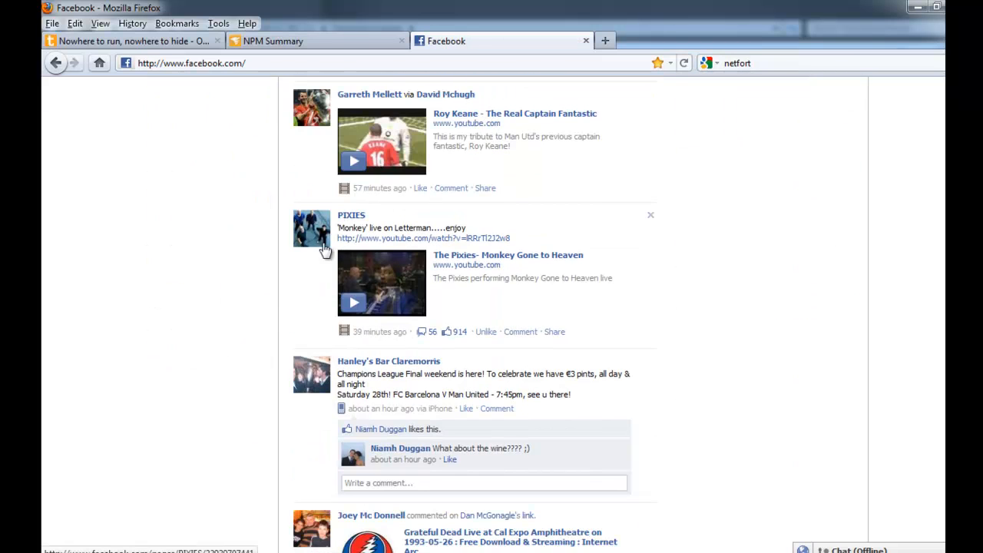
mouse_move(353, 301)
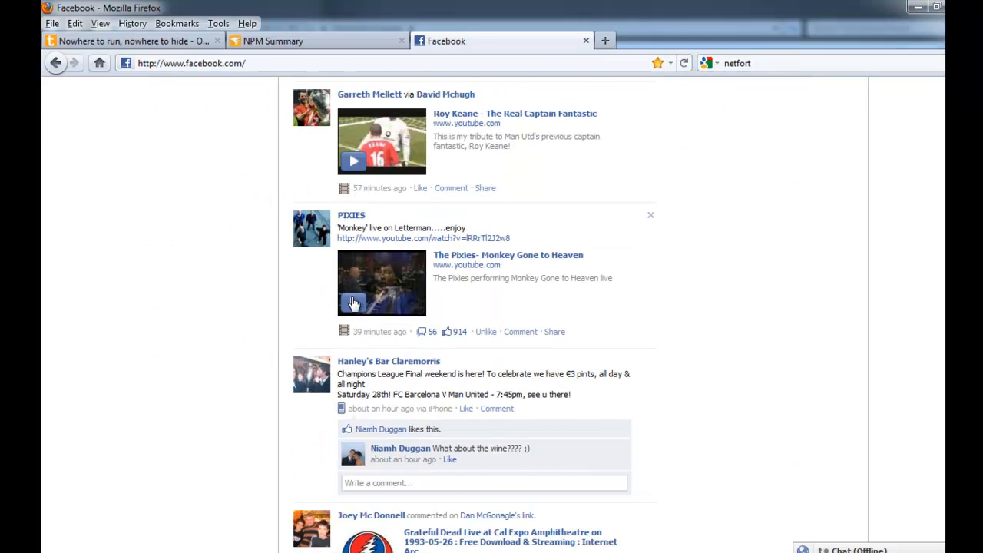
Step: Scroll the news feed to the Pixies post and play 'Monkey Gone to Heaven'
scroll("up", 3)
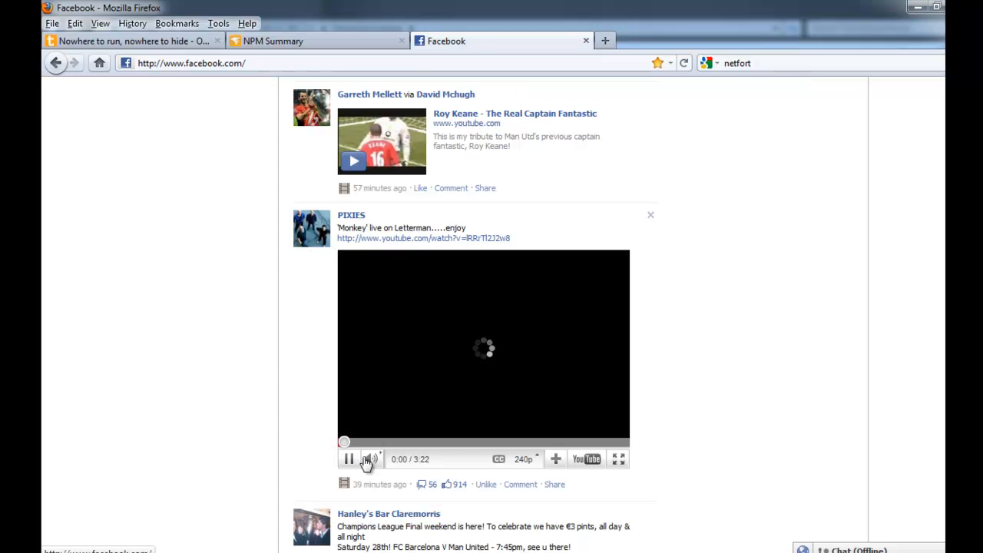
left_click(366, 459)
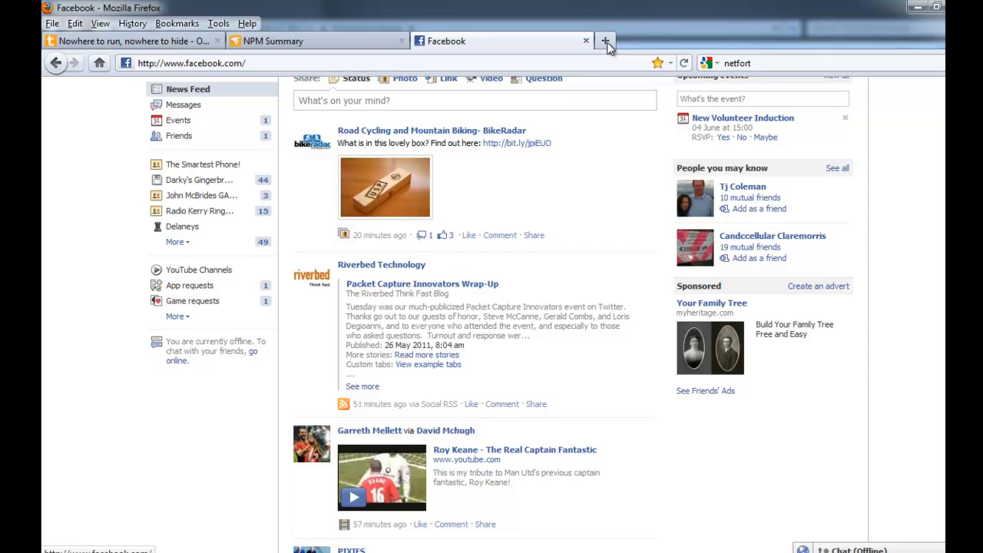
Step: Search netfort in a new Firefox tab and open the NetFort Technologies result
left_click(605, 41)
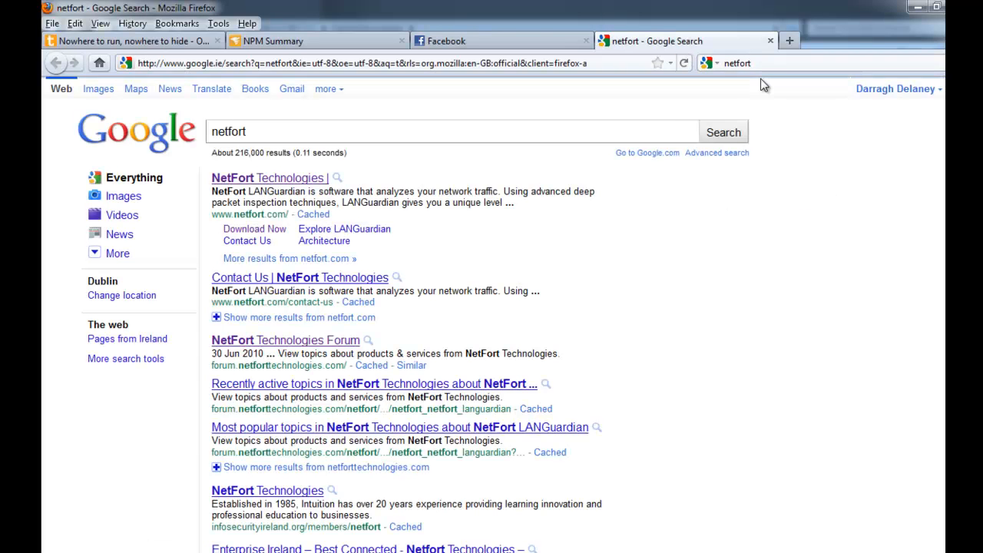
left_click(267, 177)
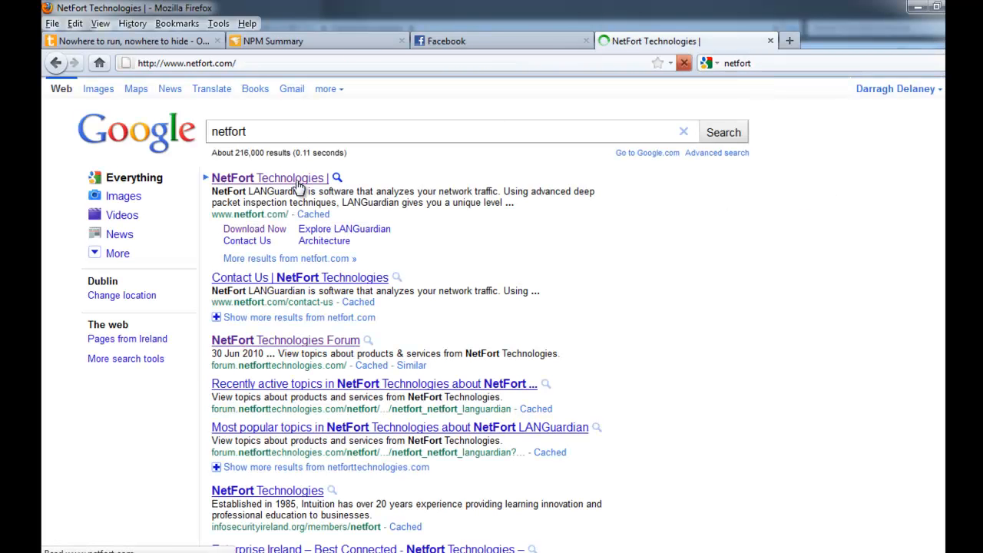
left_click(268, 177)
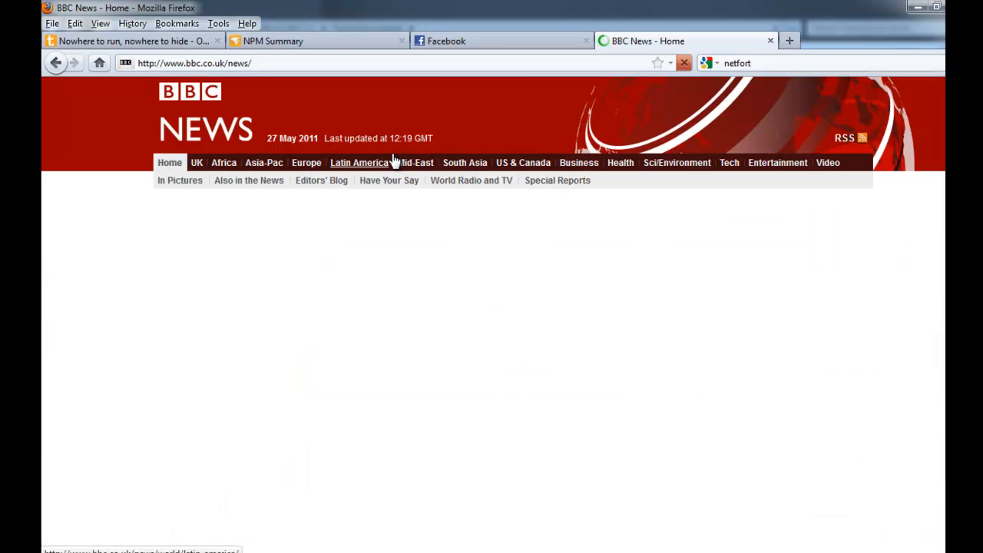
Step: Scroll the BBC News home page through its Sport and world news sections
scroll("down", 3)
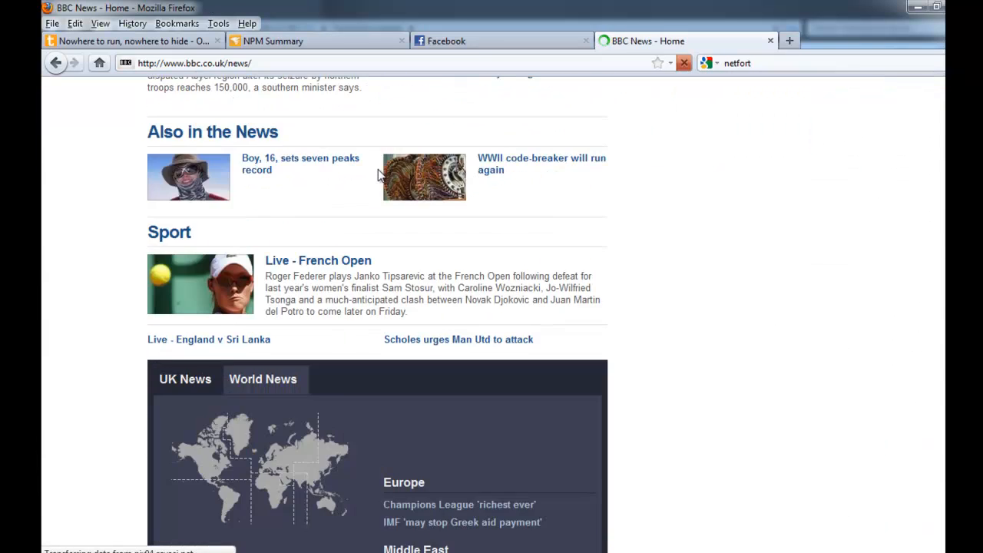
scroll("up", 3)
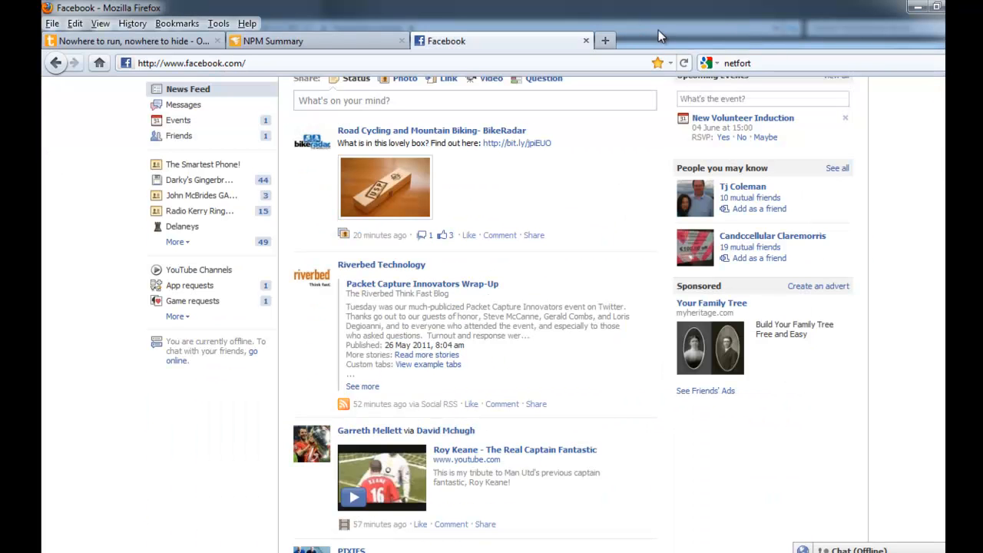
mouse_move(457, 41)
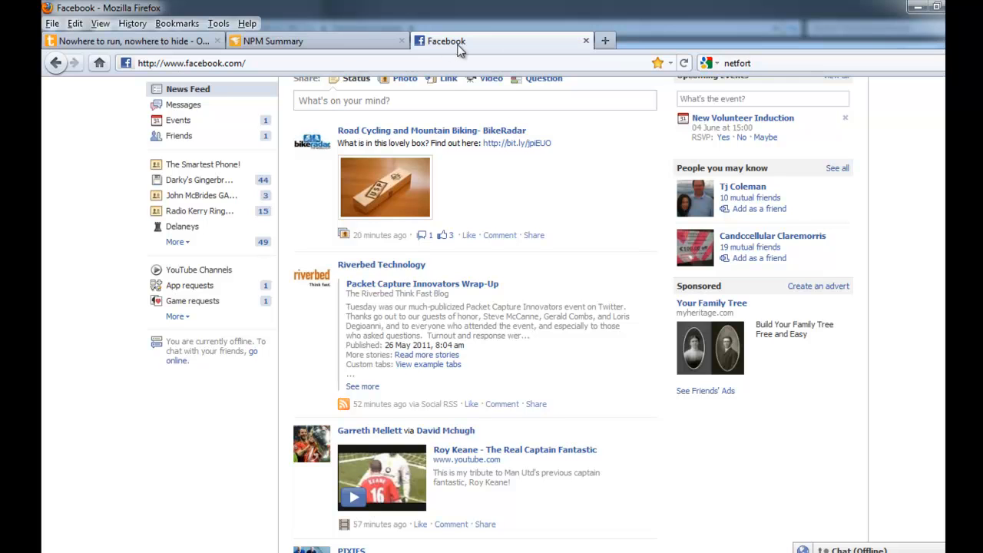
mouse_move(400, 63)
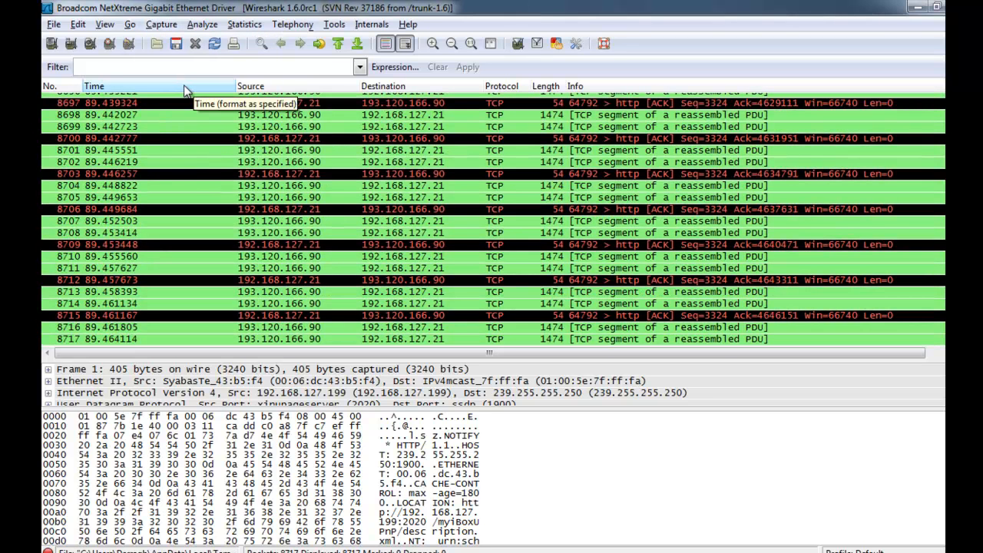
mouse_move(323, 161)
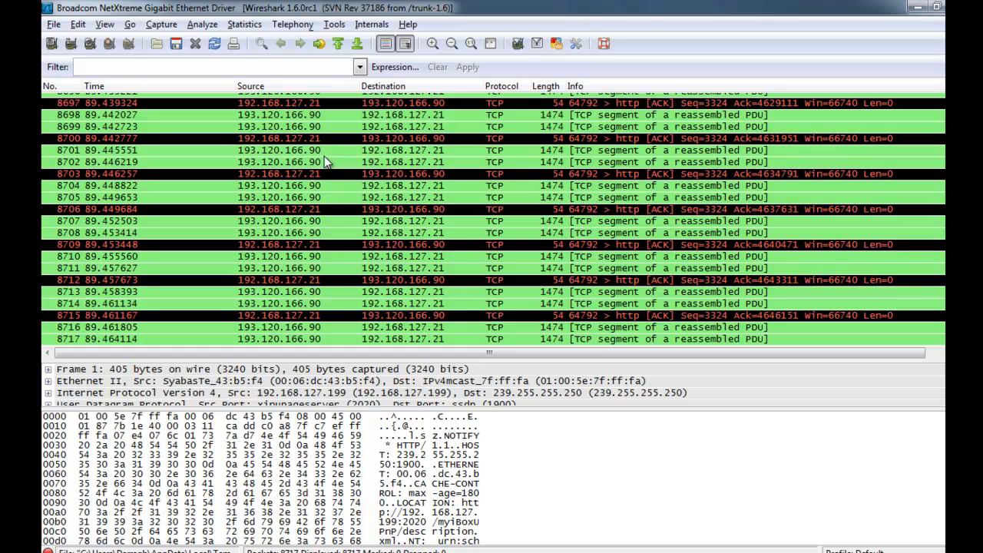
mouse_move(48, 231)
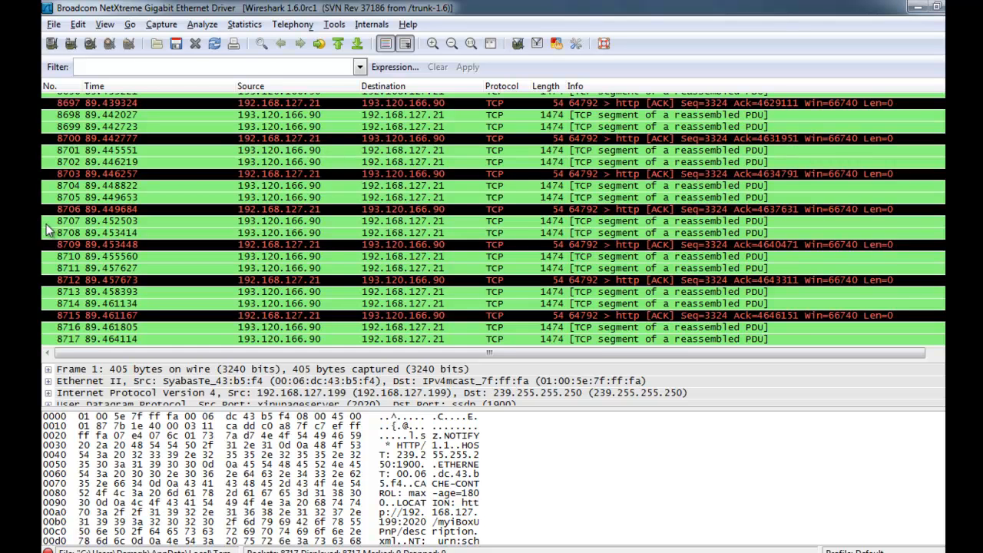
mouse_move(65, 347)
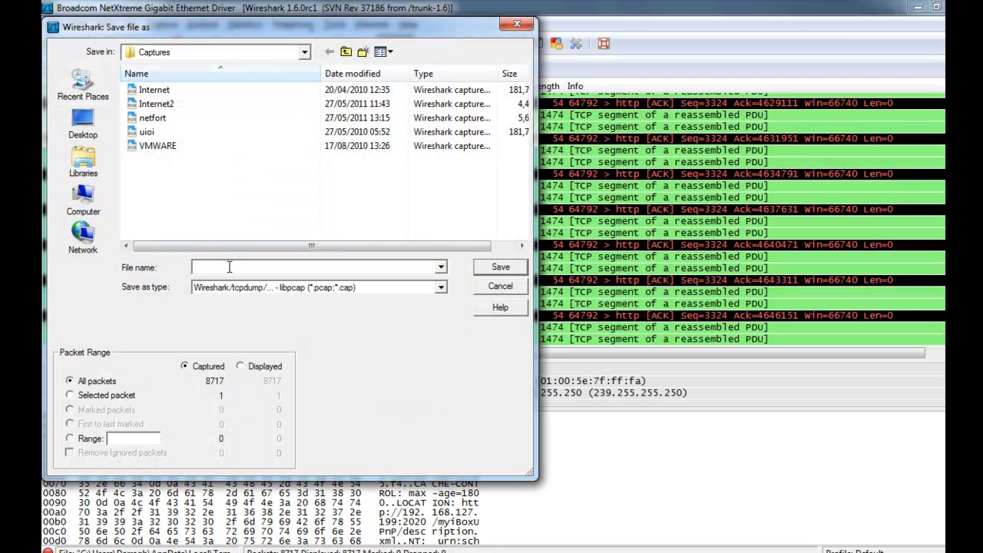
Step: Save the capture as 'video' in the Captures folder
type("video")
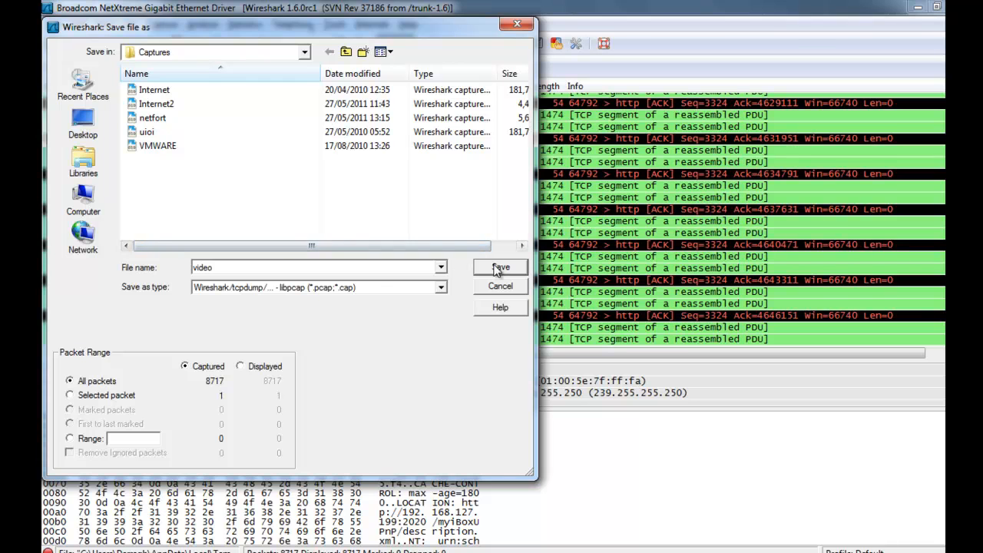
left_click(499, 267)
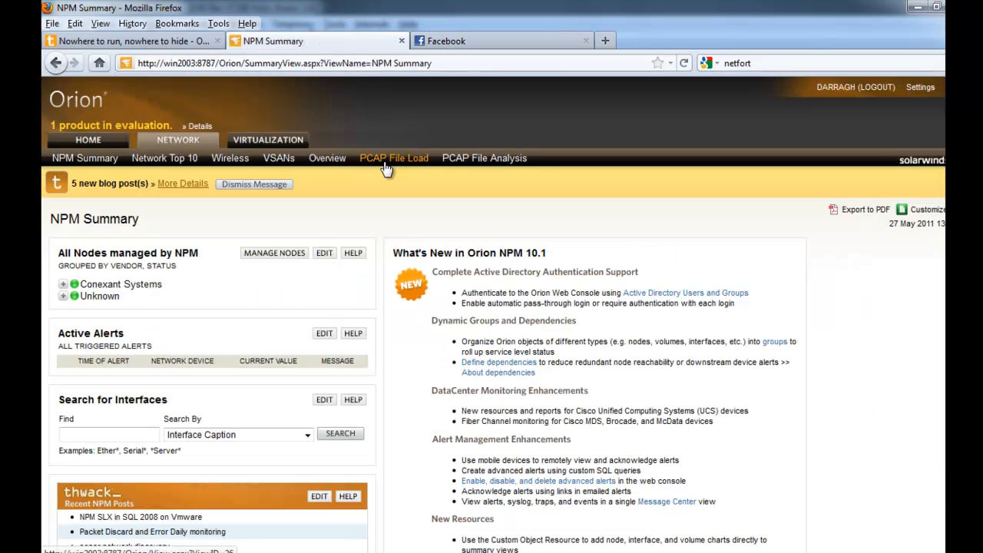
Step: Choose C:\Temp\Captures\video on the PCAP File Load page for upload
left_click(394, 158)
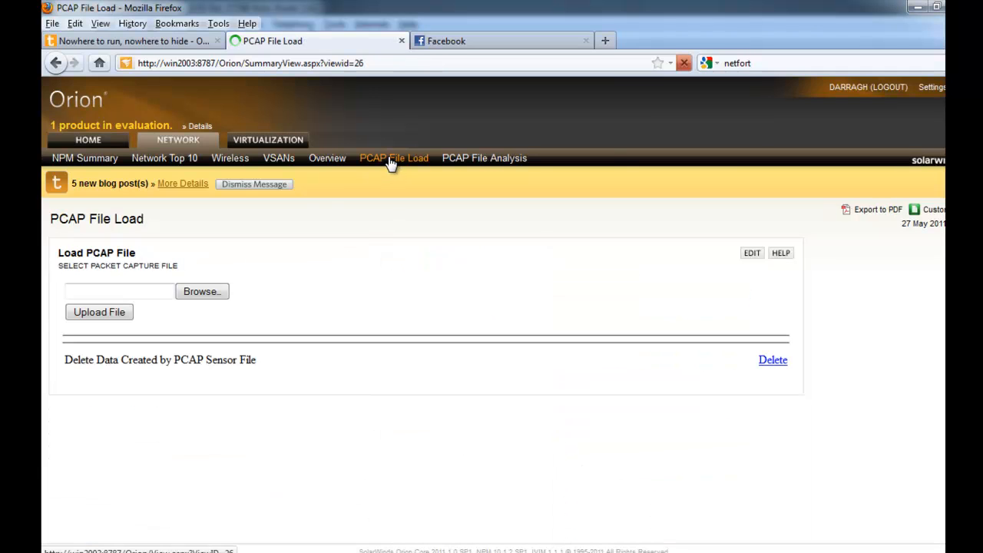
left_click(201, 291)
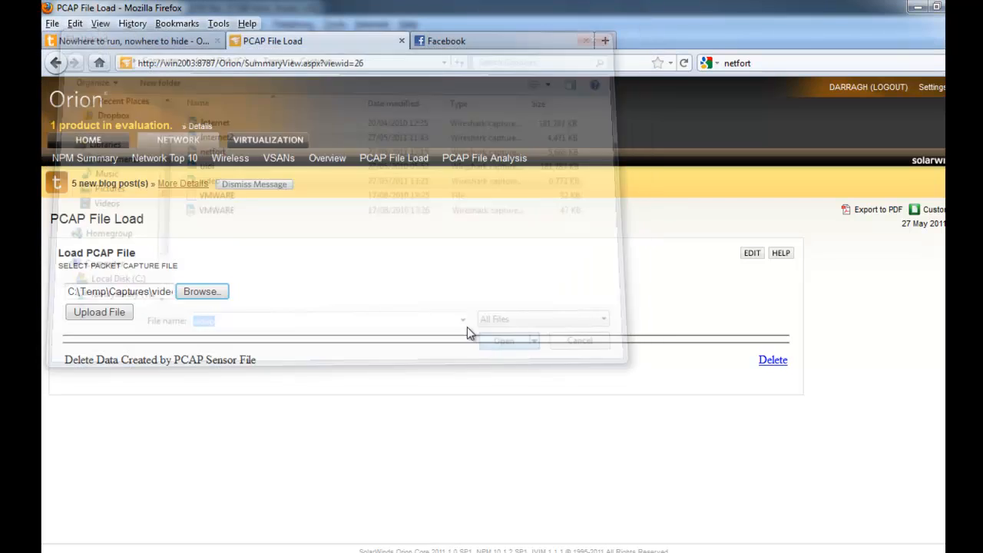
left_click(99, 312)
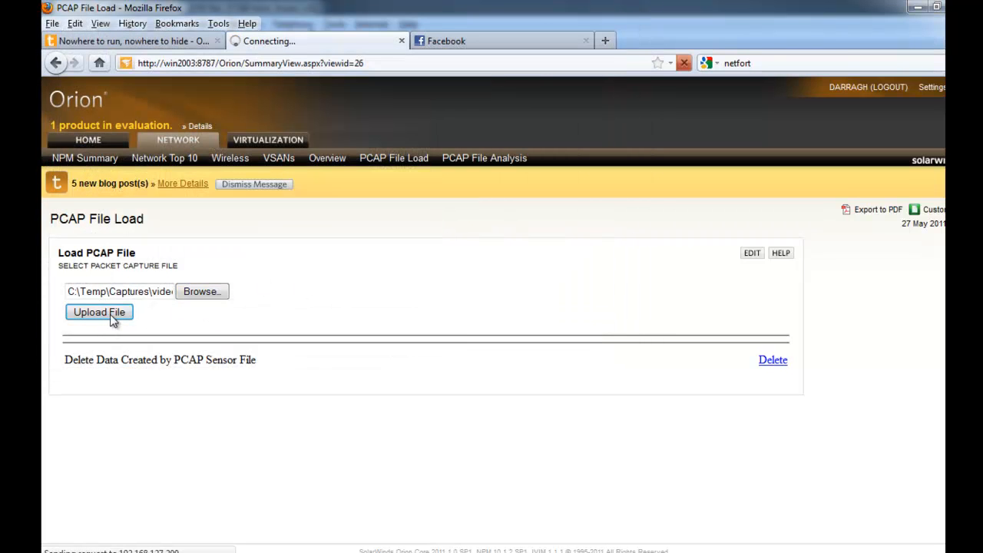
Step: Upload video.pcap until it lists at 7 M, then start processing it
left_click(98, 312)
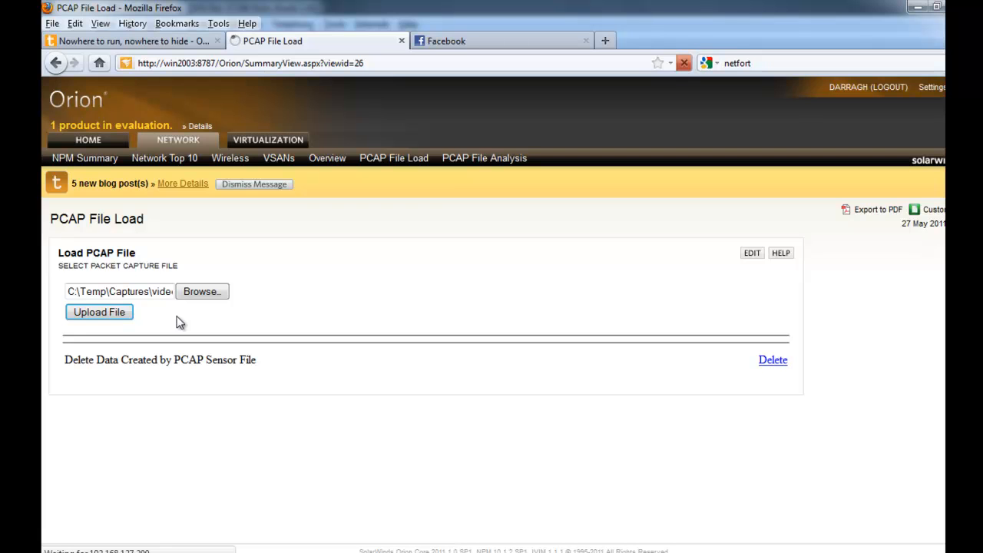
mouse_move(173, 321)
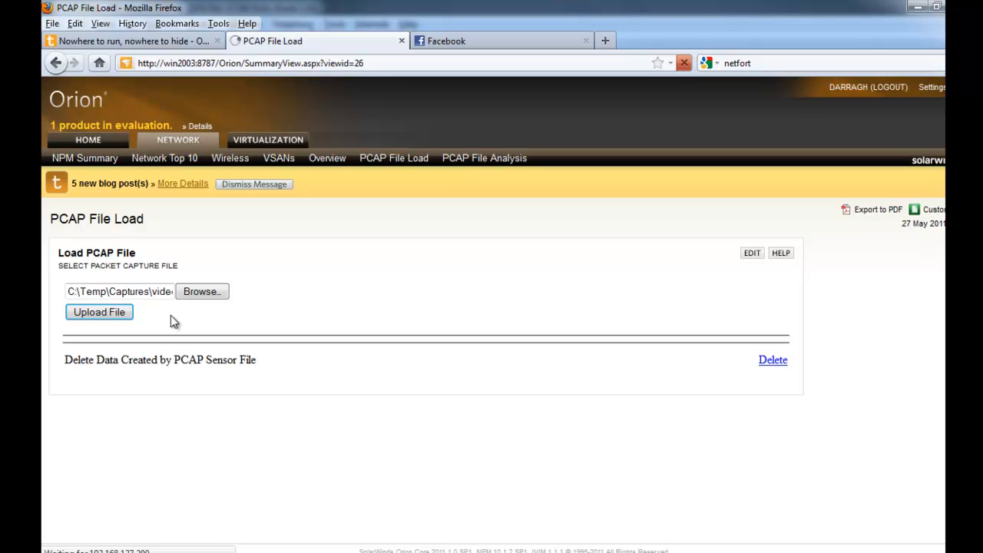
left_click(99, 312)
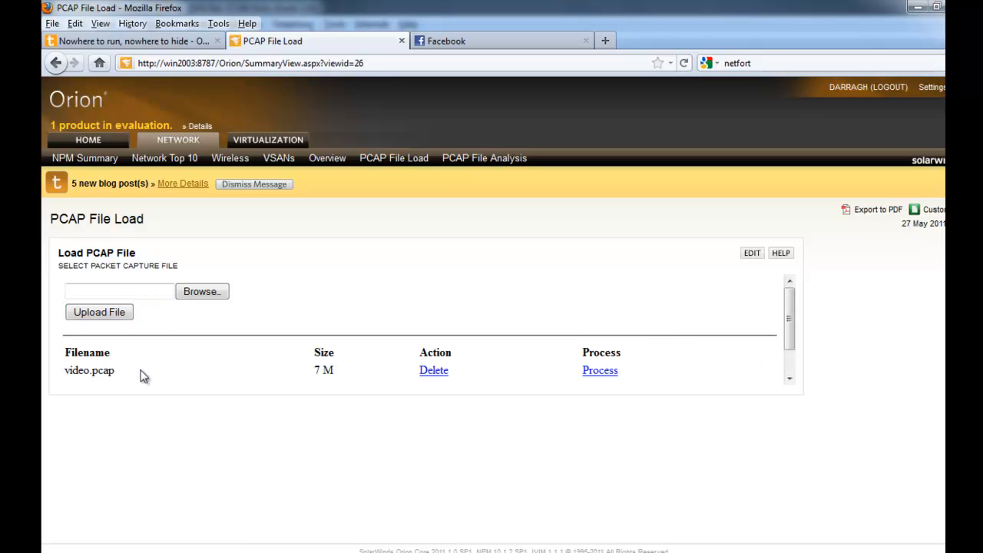
mouse_move(434, 377)
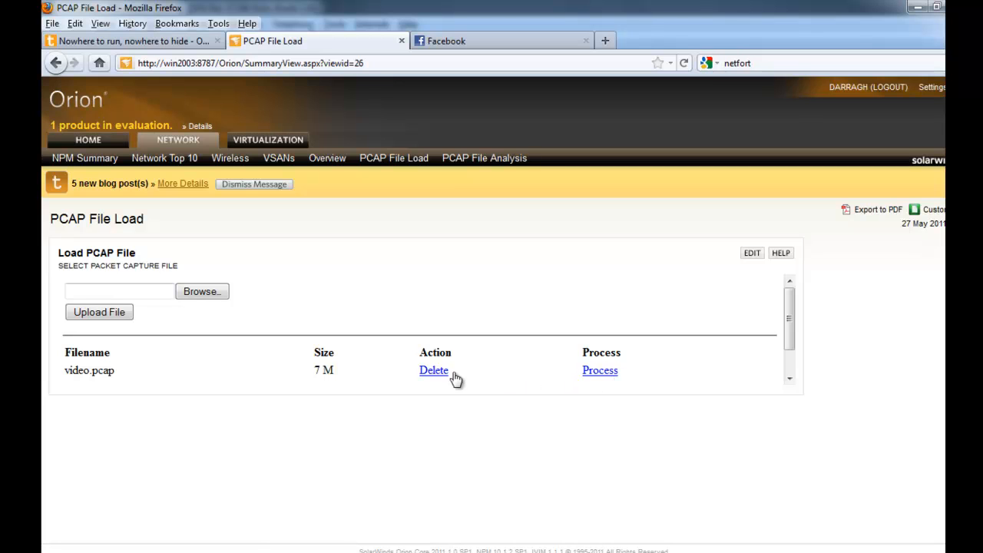
left_click(600, 370)
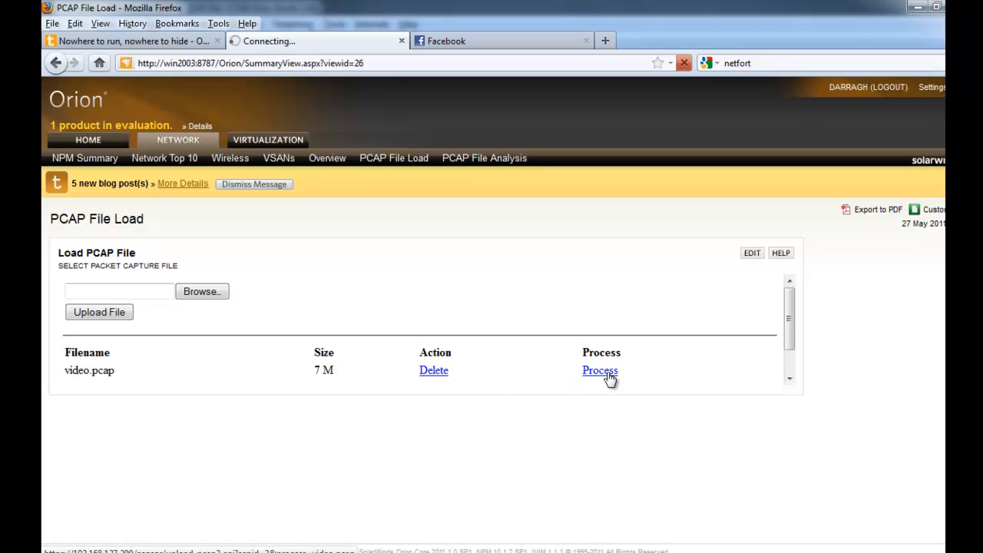
Step: Wait for video.pcap to finish processing, then open the PCAP File Analysis dashboard
left_click(599, 370)
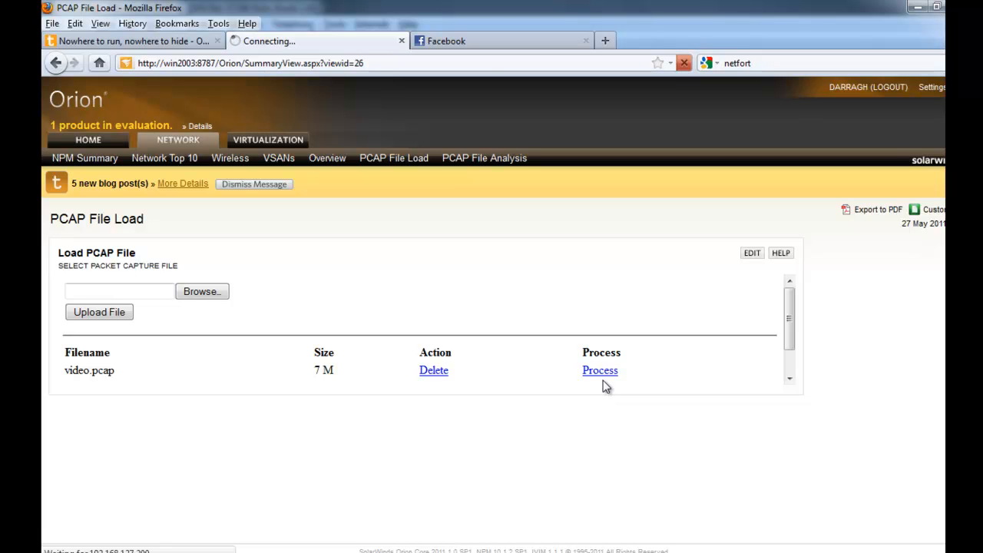
left_click(599, 369)
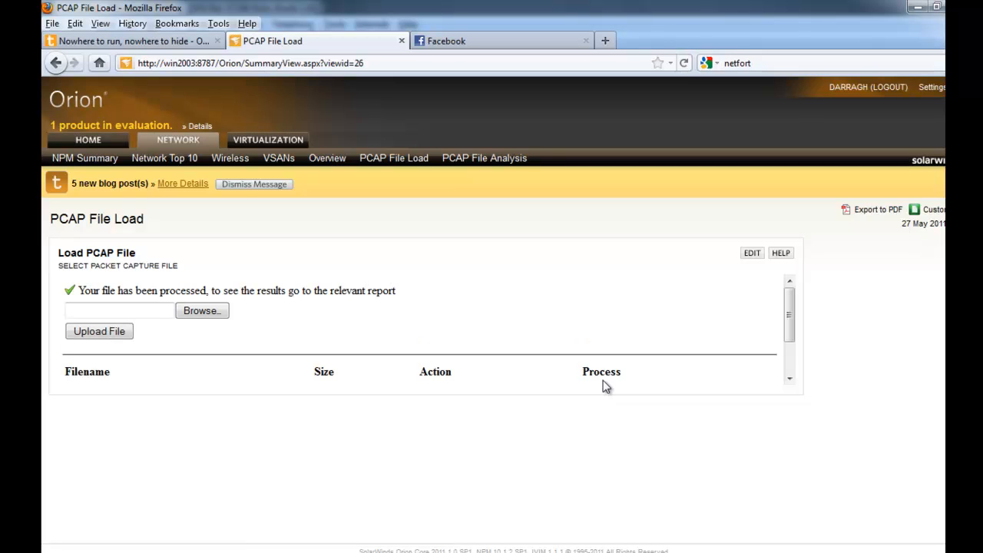
mouse_move(429, 373)
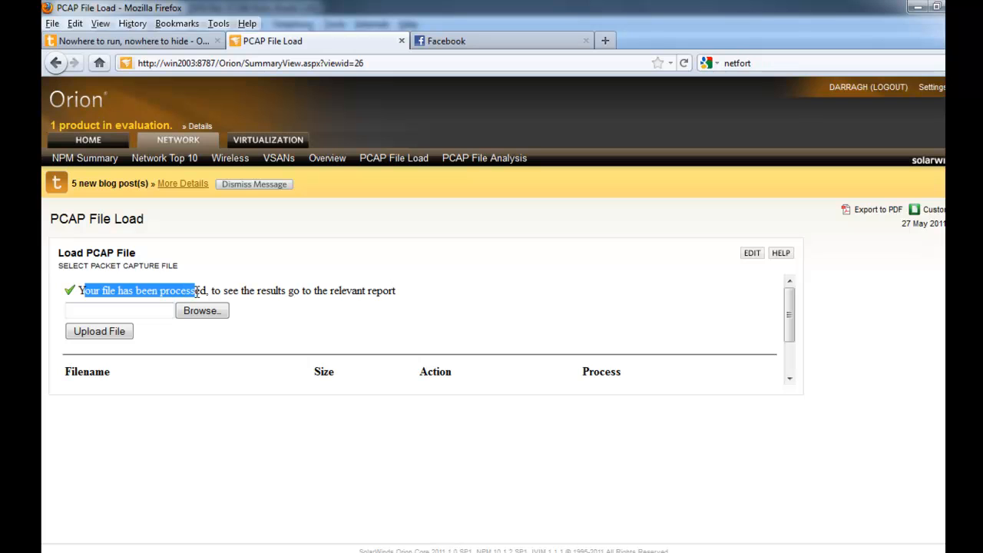
mouse_move(470, 158)
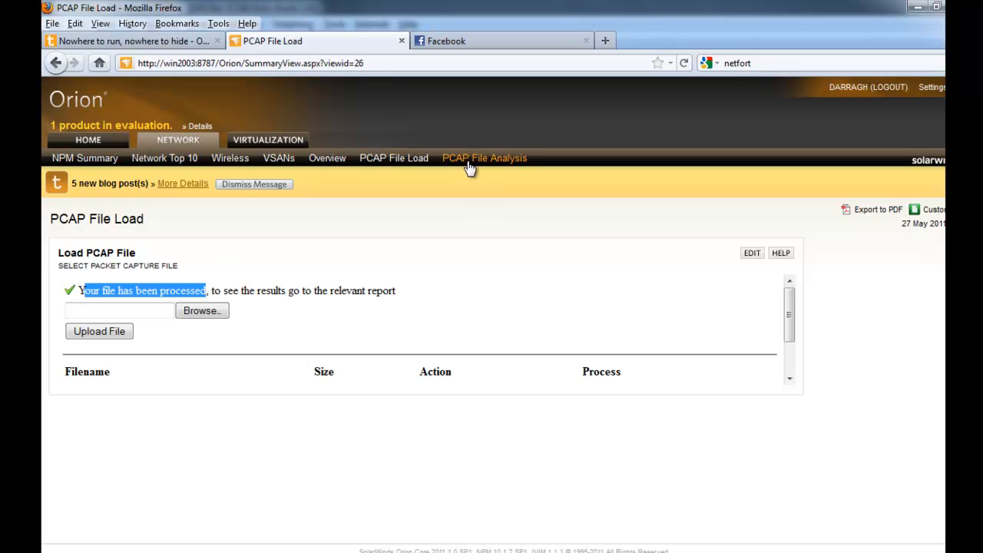
left_click(483, 158)
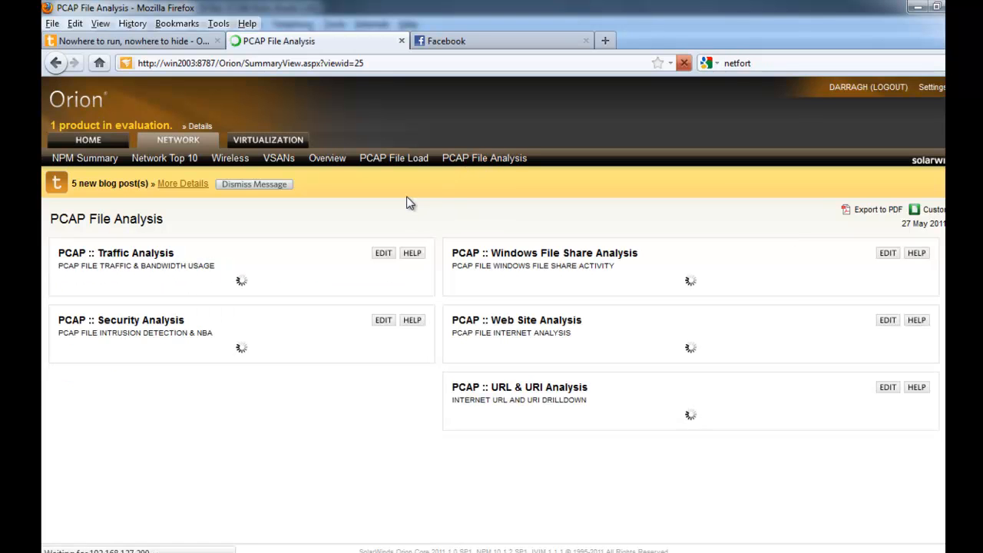
mouse_move(365, 222)
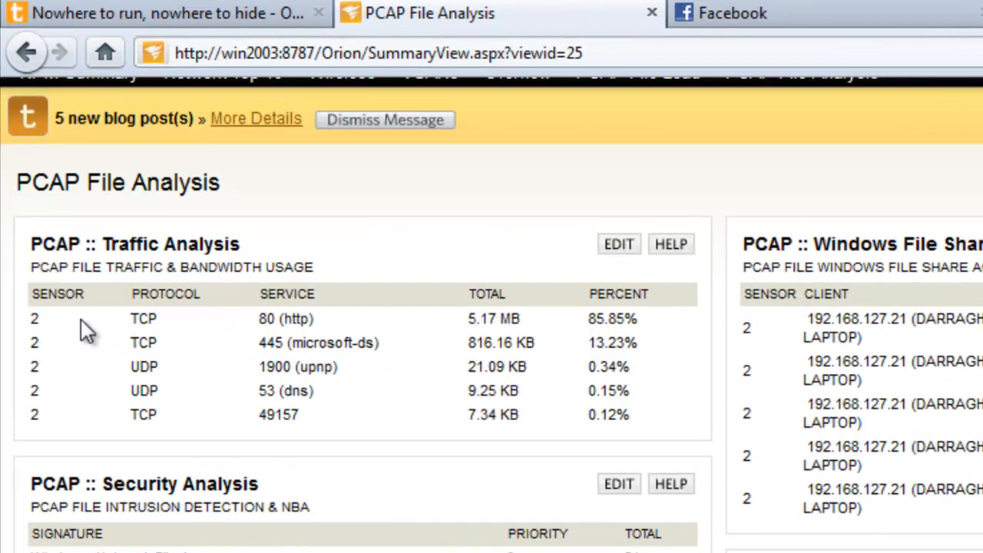
mouse_move(384, 326)
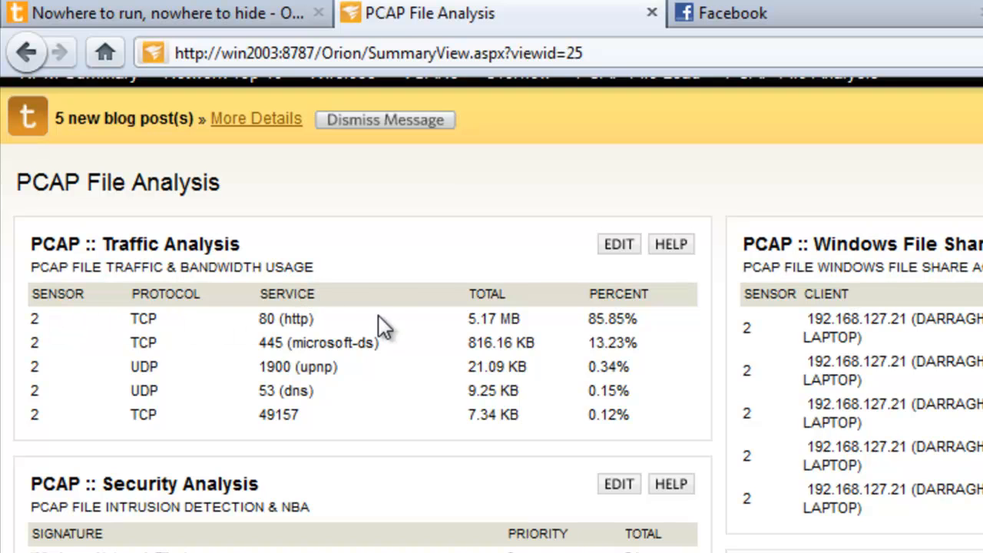
mouse_move(526, 322)
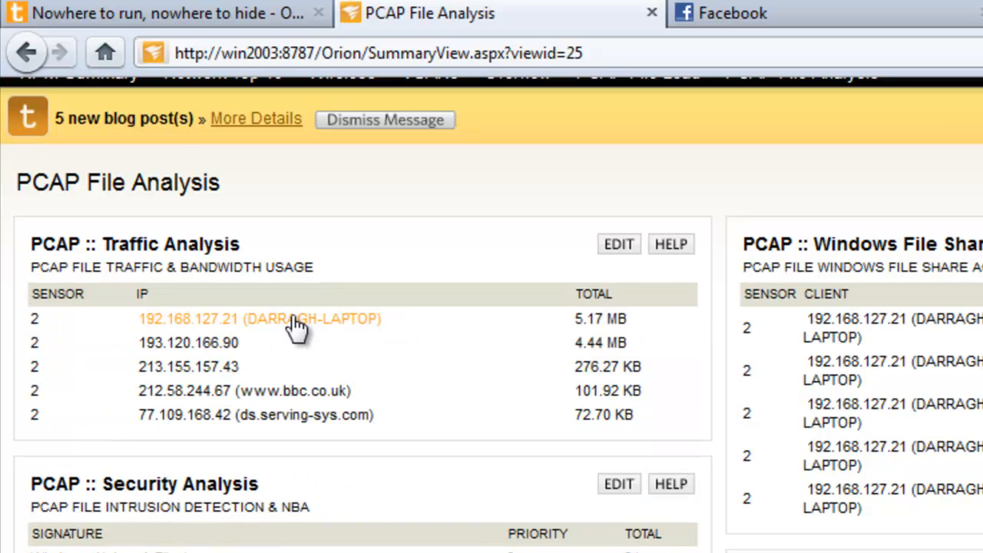
Step: Drill into laptop 192.168.127.21's conversations and select server 193.120.166.90
left_click(260, 318)
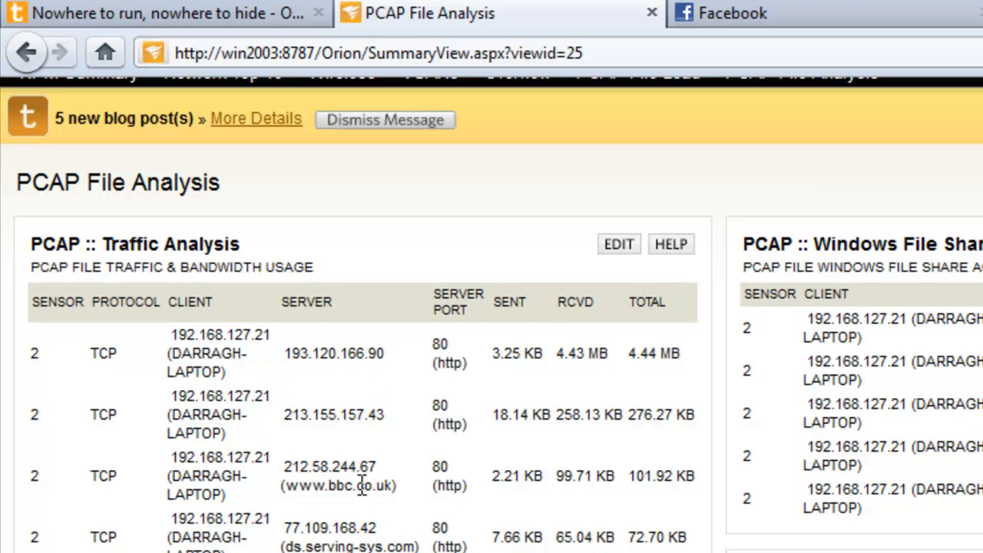
double_click(333, 352)
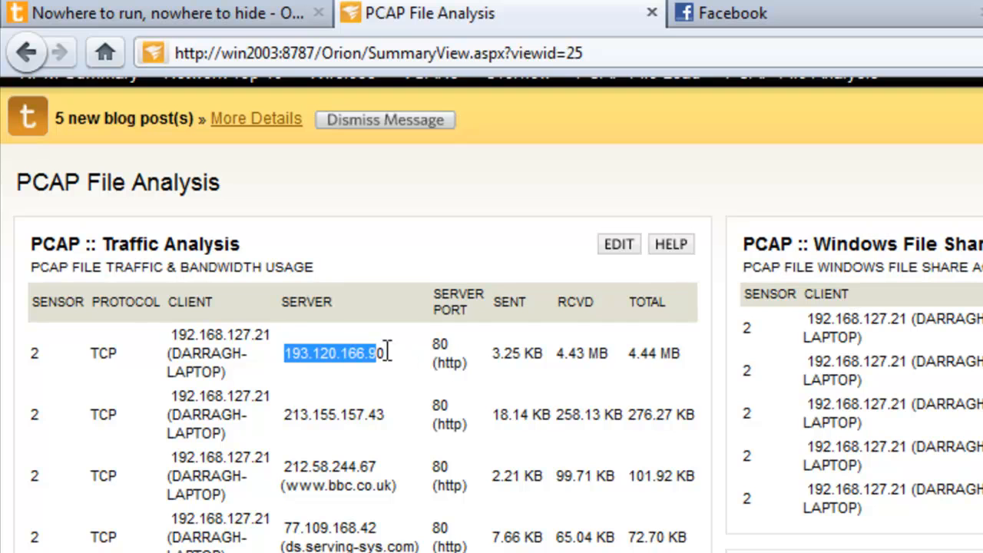
mouse_move(576, 361)
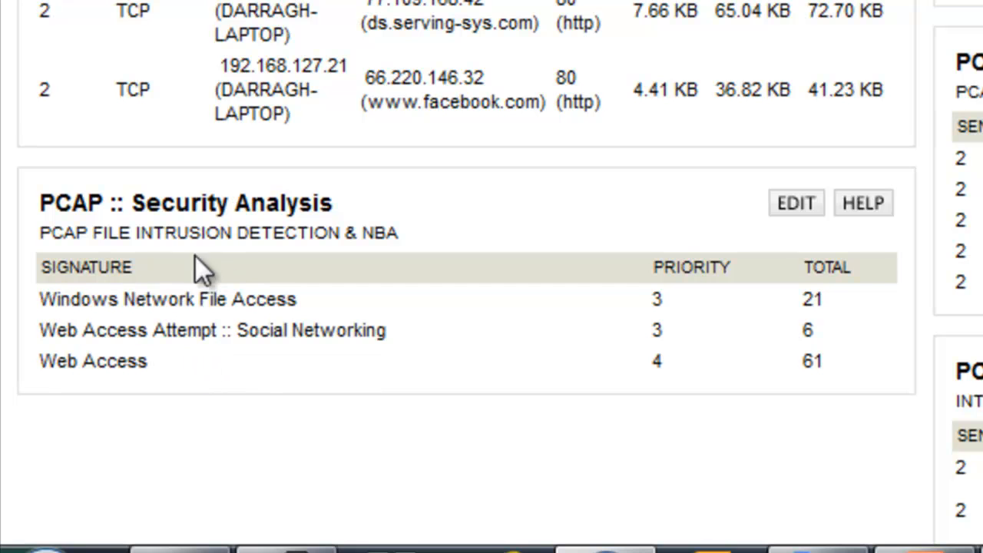
mouse_move(176, 299)
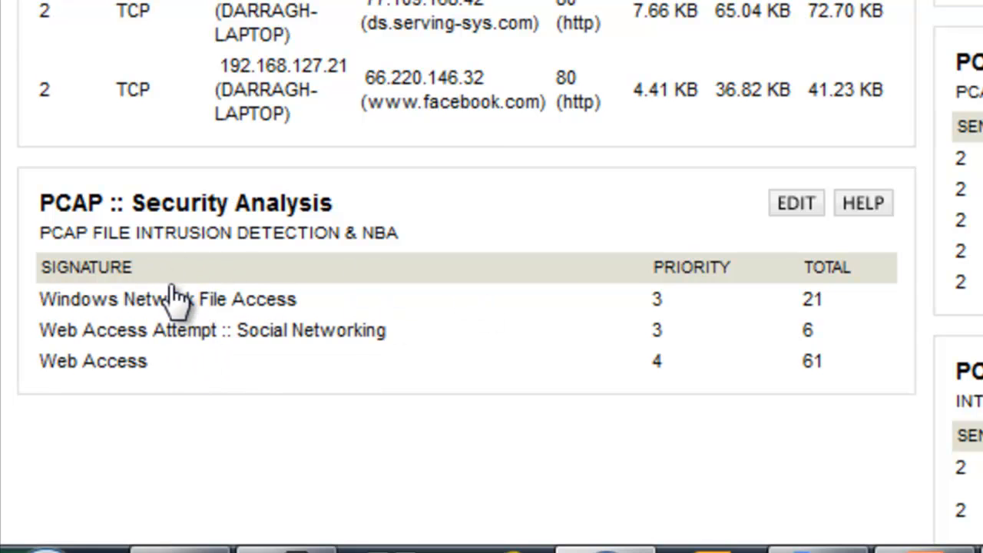
mouse_move(123, 307)
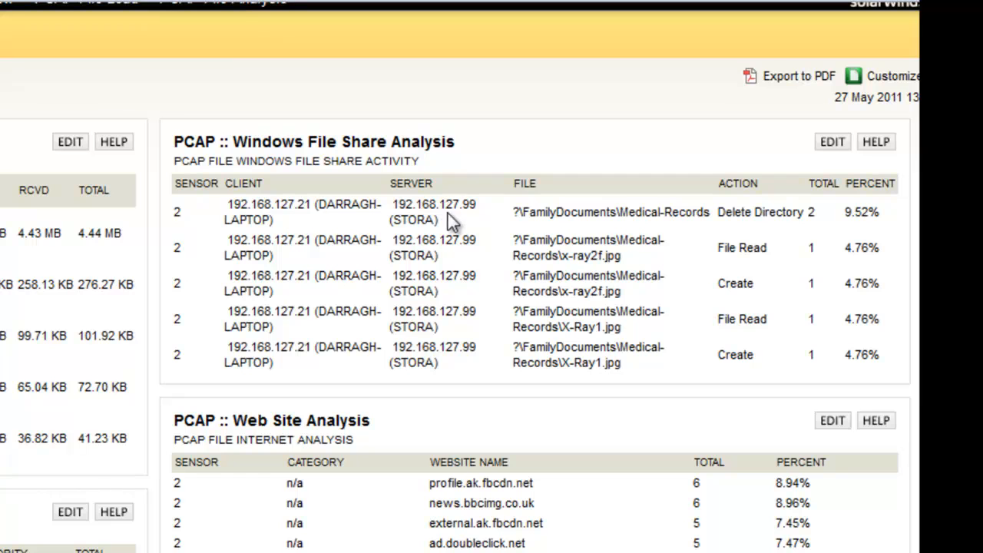
double_click(433, 203)
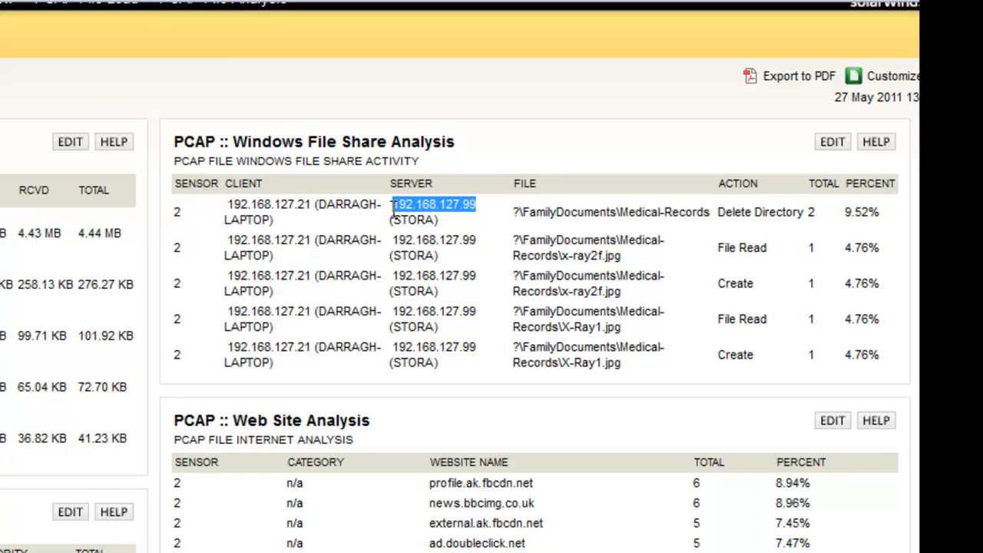
mouse_move(641, 239)
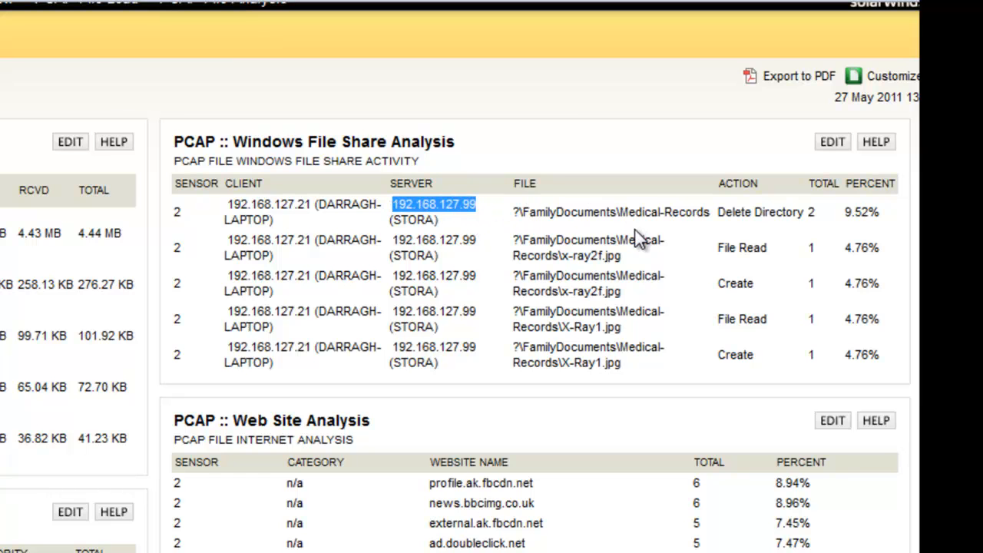
mouse_move(603, 251)
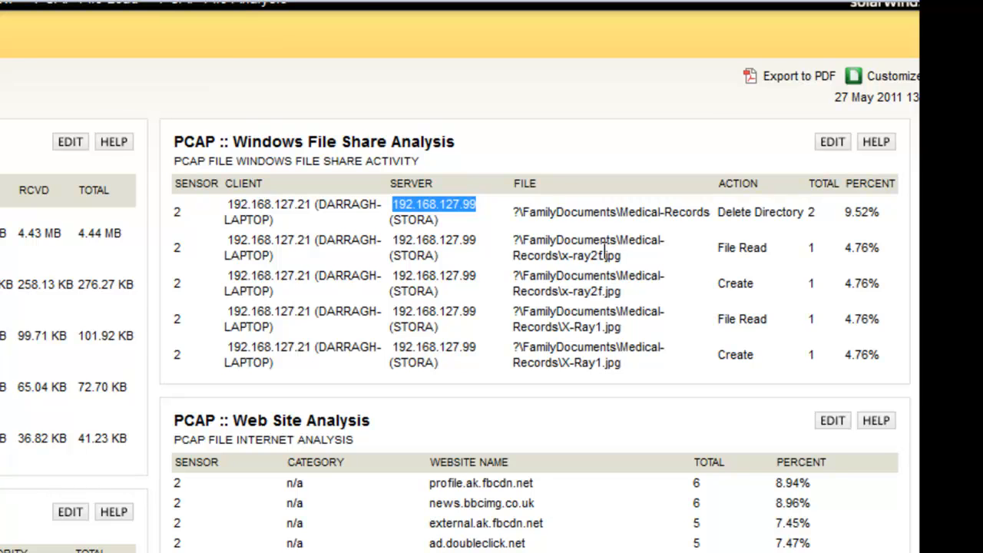
scroll("down", 3)
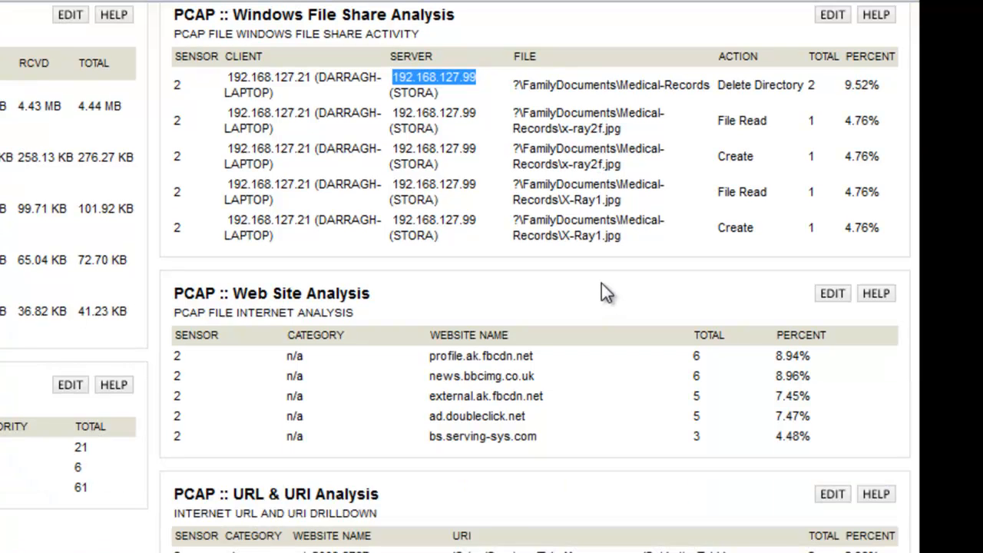
mouse_move(499, 371)
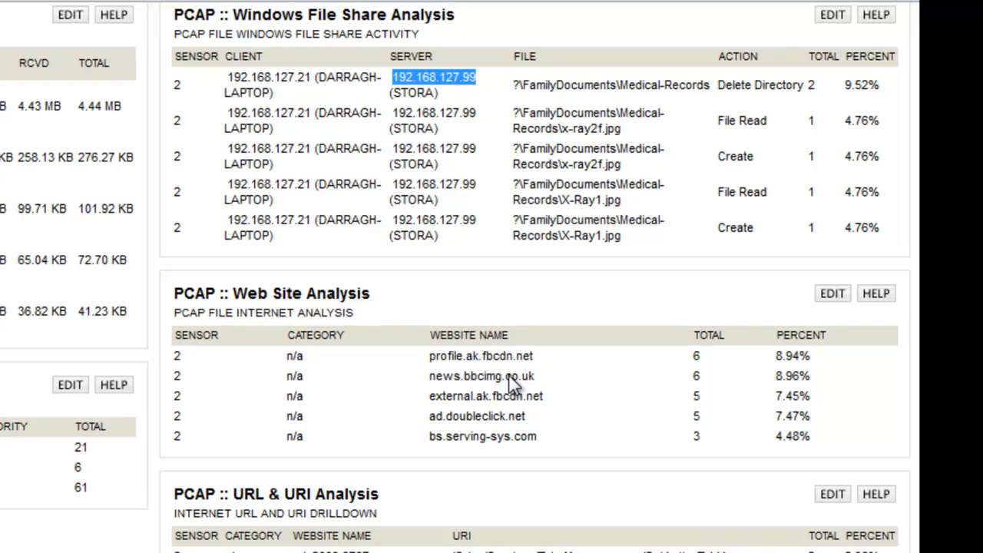
mouse_move(483, 358)
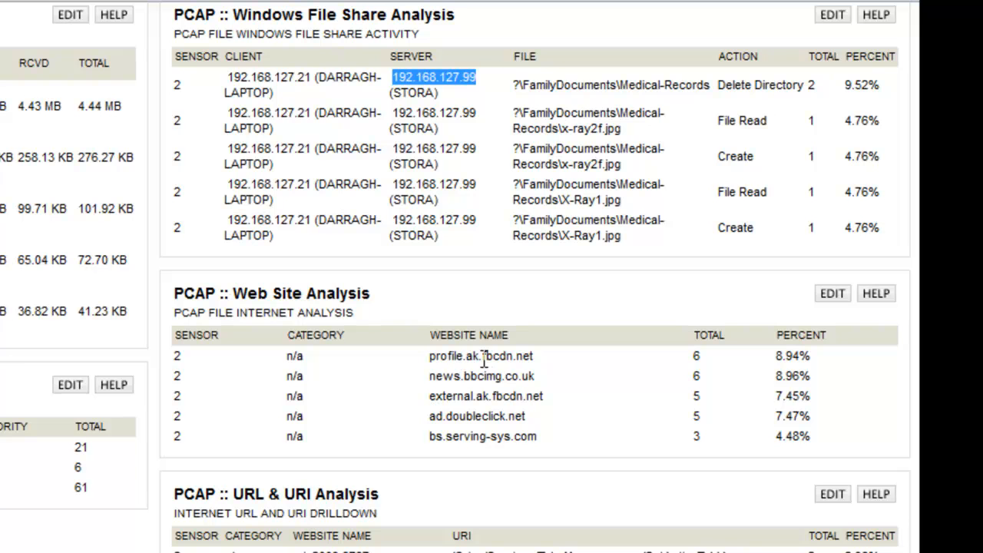
mouse_move(491, 377)
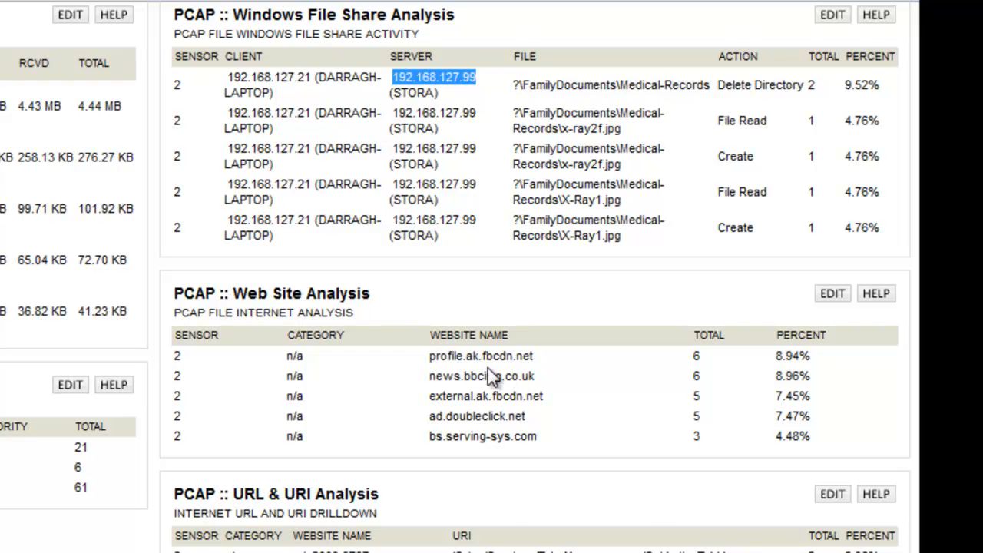
scroll("down", 3)
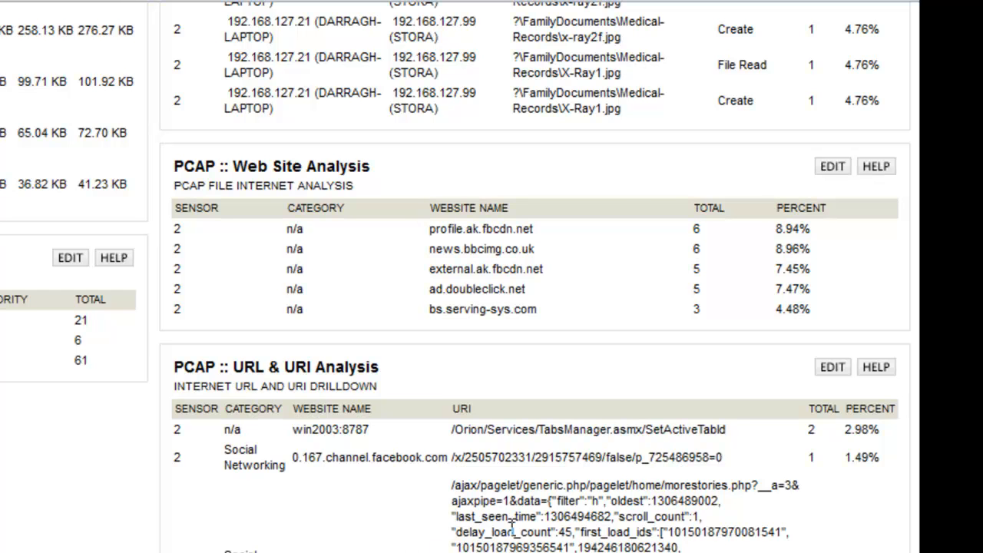
scroll("up", 3)
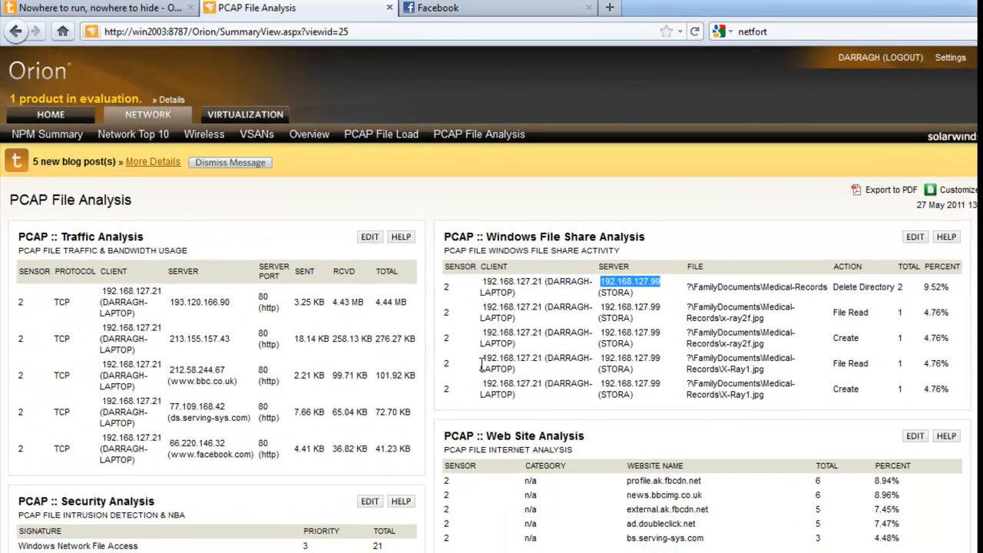
Step: Remove video.pcap from the loaded files on the PCAP File Load page
left_click(381, 134)
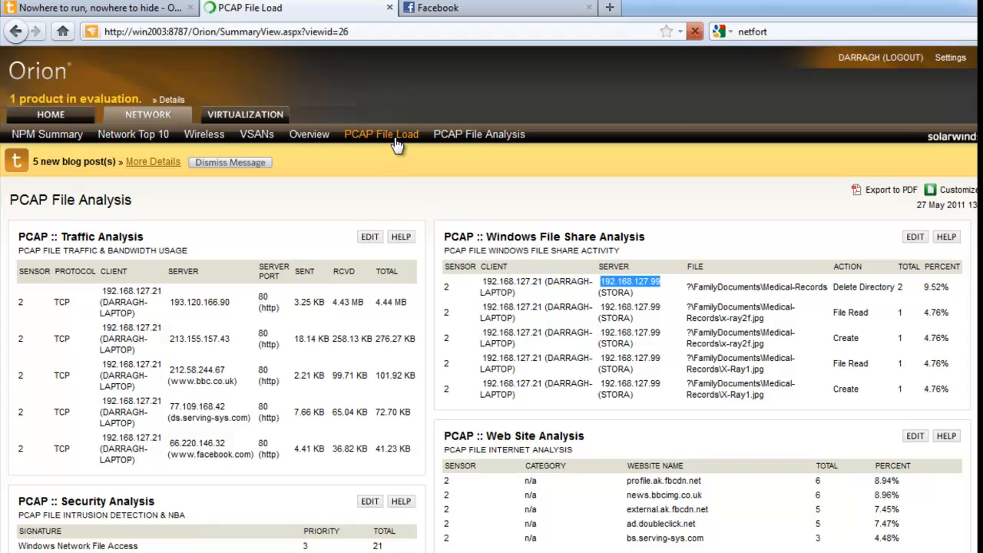
left_click(381, 134)
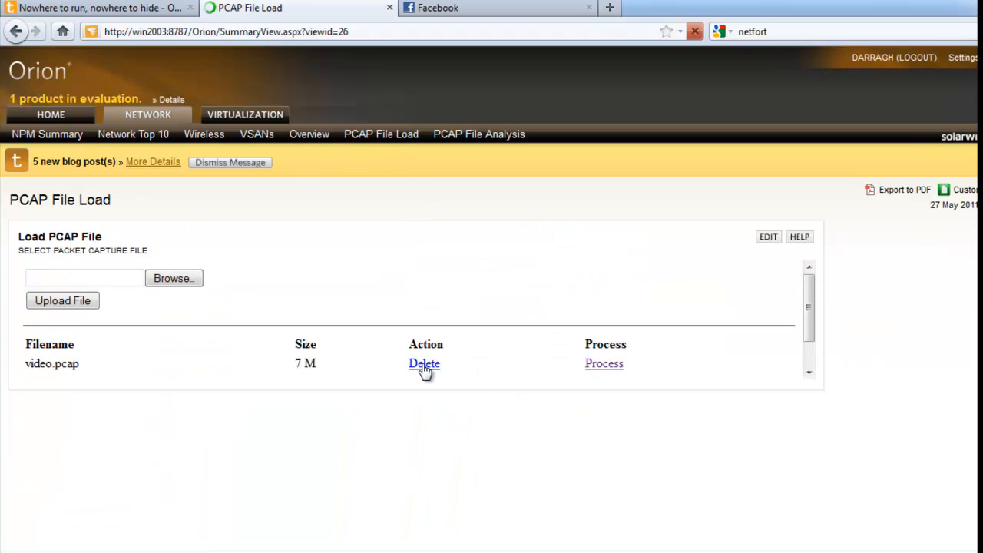
left_click(423, 363)
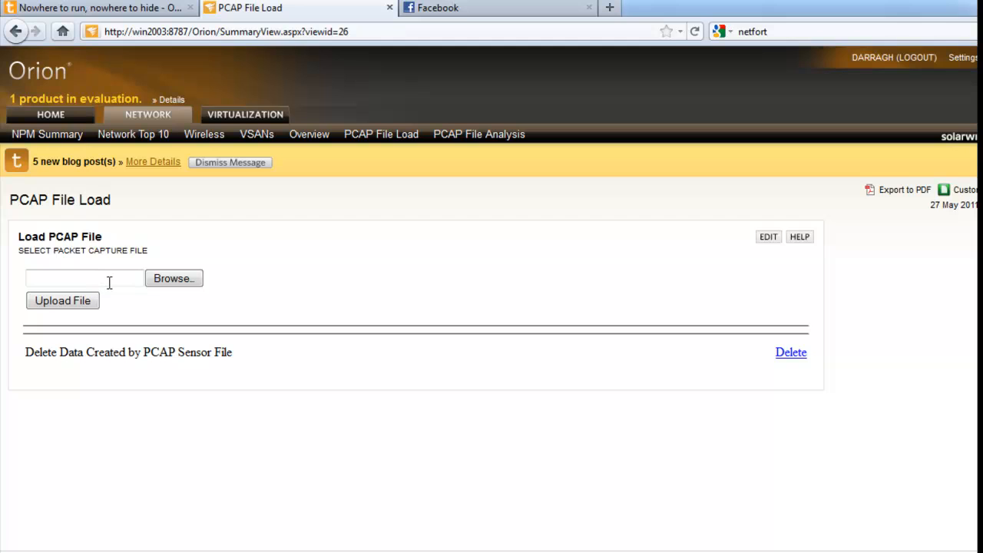